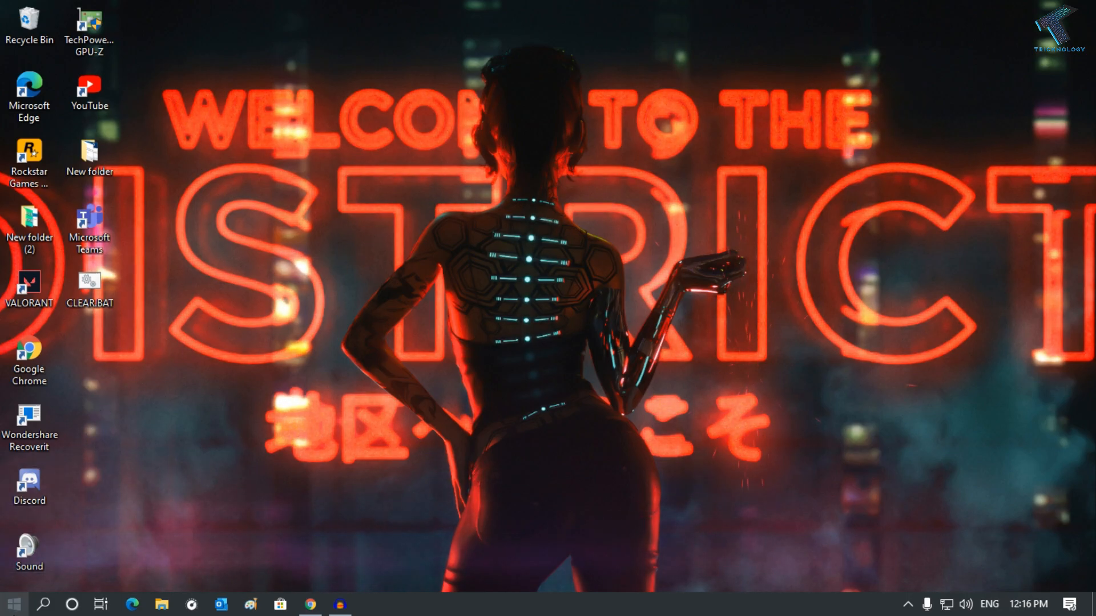
# Search the Start menu for 'power point' and launch PowerPoint from Best match.
pyautogui.click(13, 604)
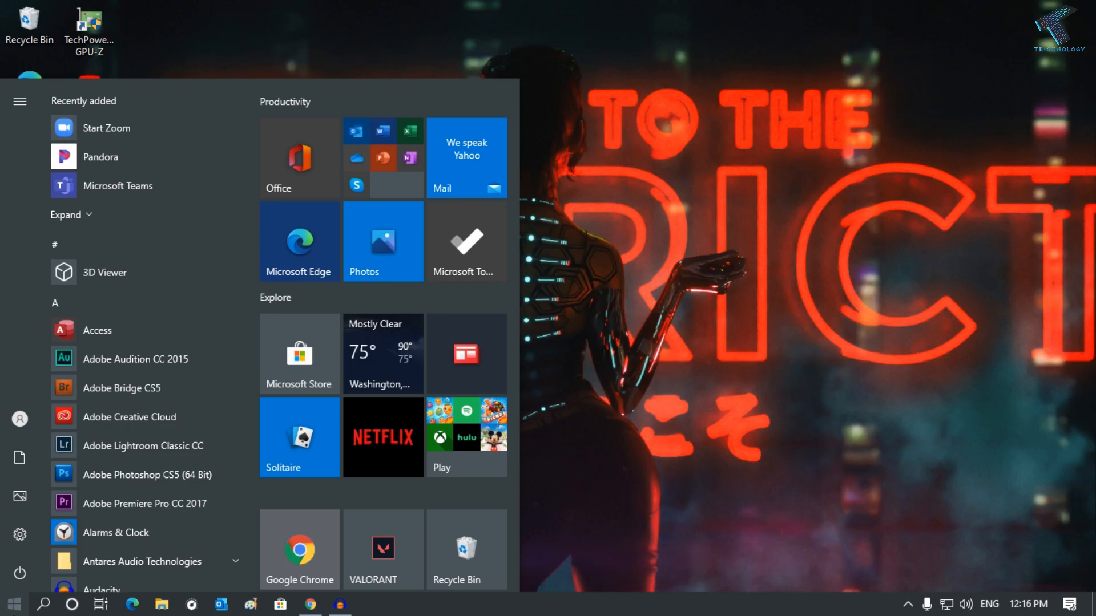
pyautogui.write('power point')
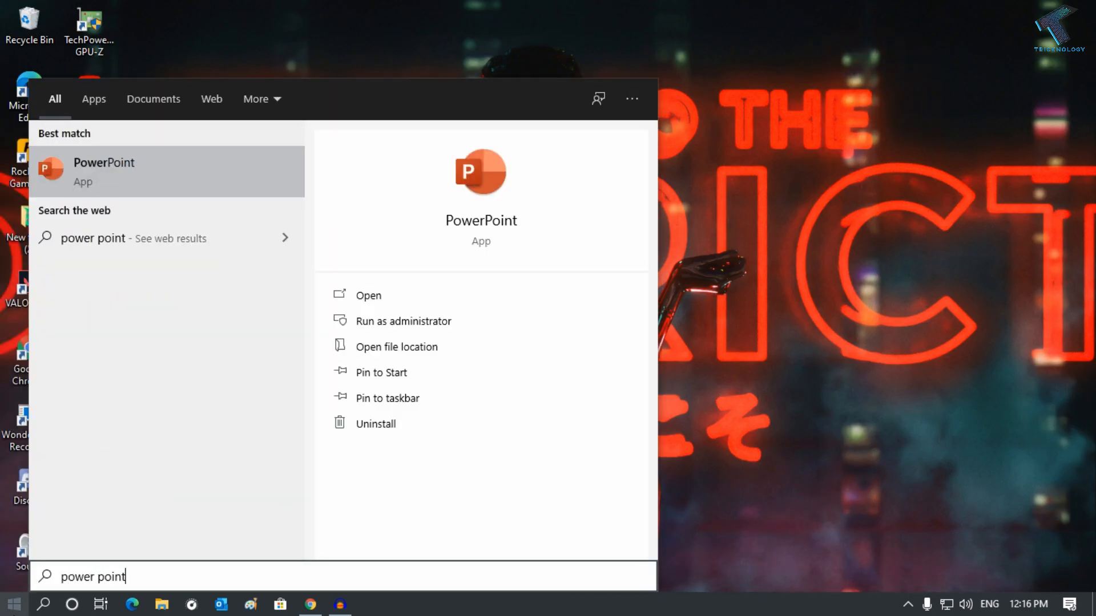
pyautogui.click(104, 171)
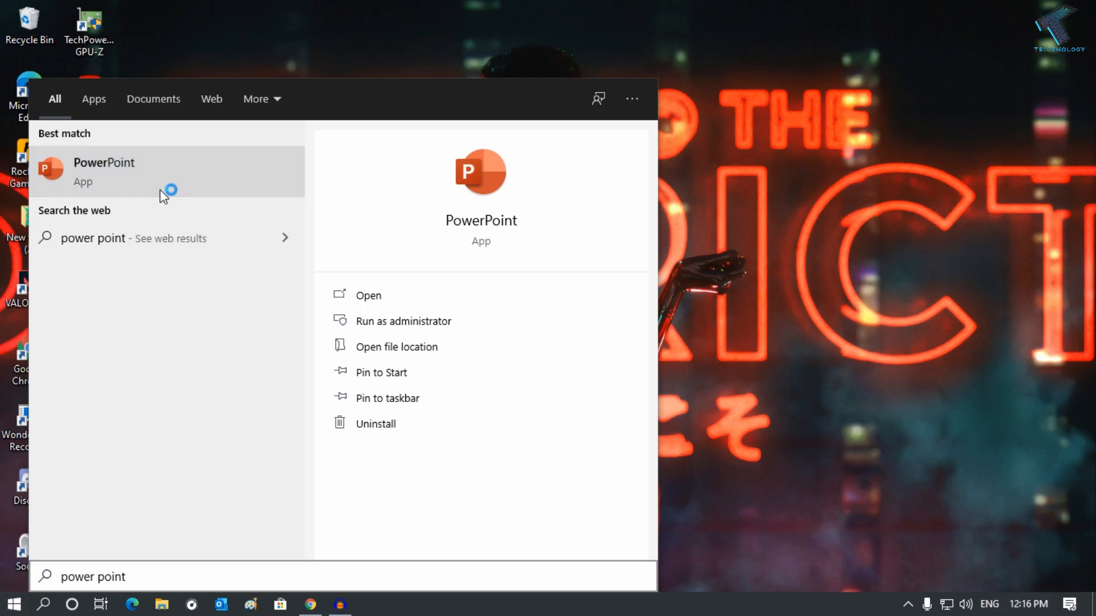
# Create a blank presentation, preview the blue bokeh design, and keep the hummingbird design.
pyautogui.click(104, 171)
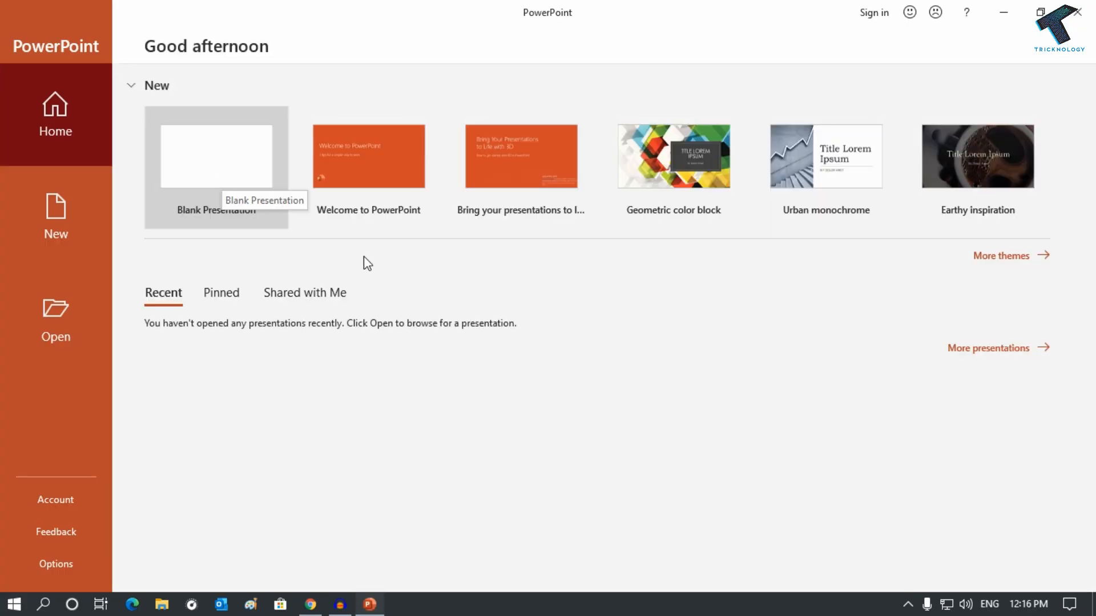
pyautogui.moveTo(231, 177)
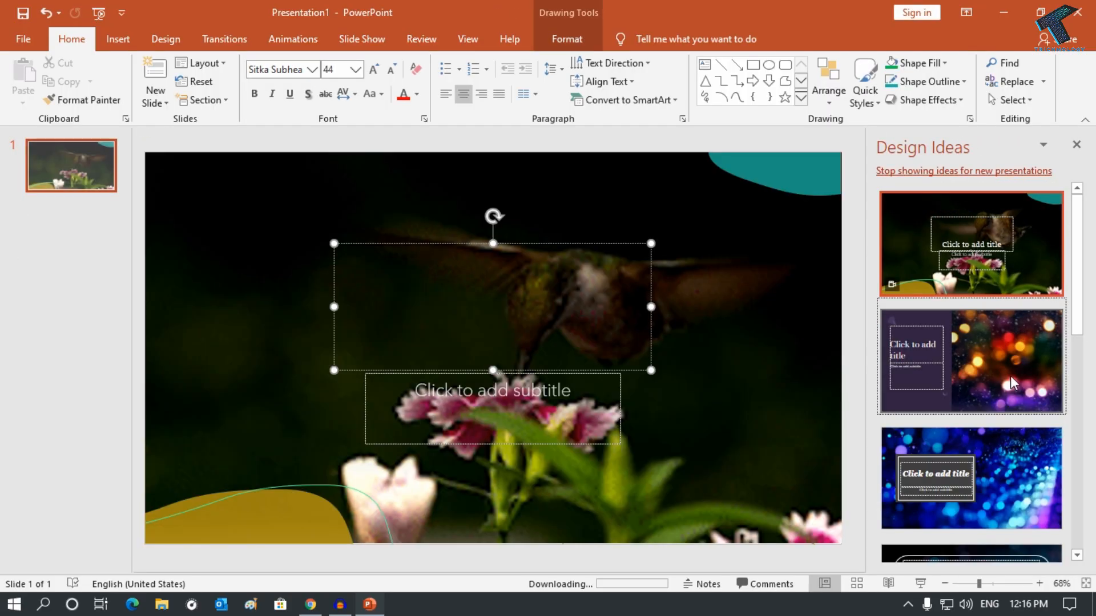
pyautogui.click(970, 477)
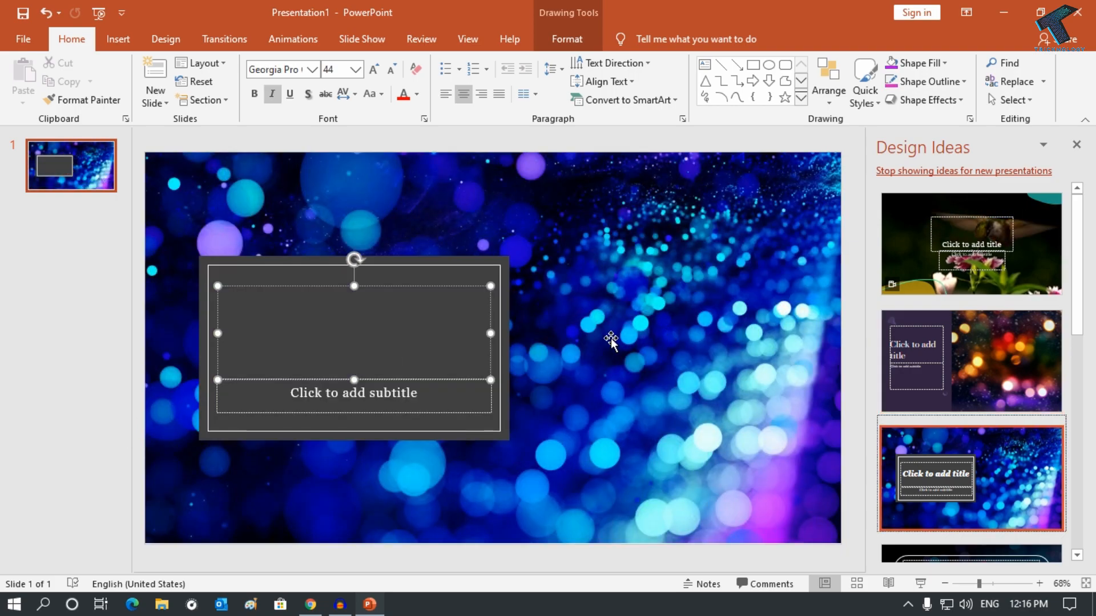
pyautogui.moveTo(634, 335)
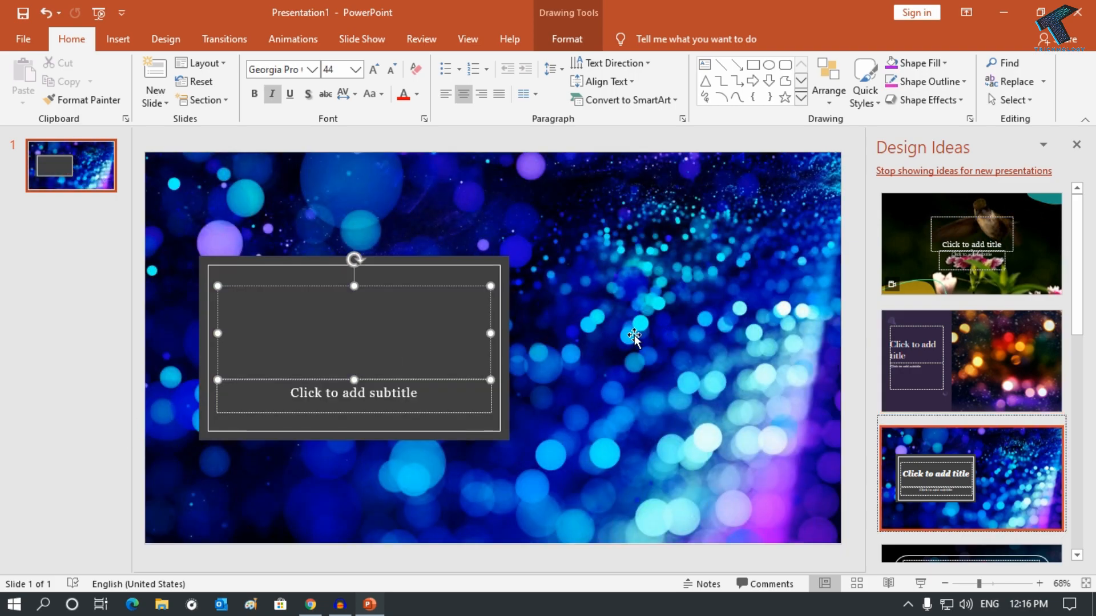
pyautogui.click(970, 243)
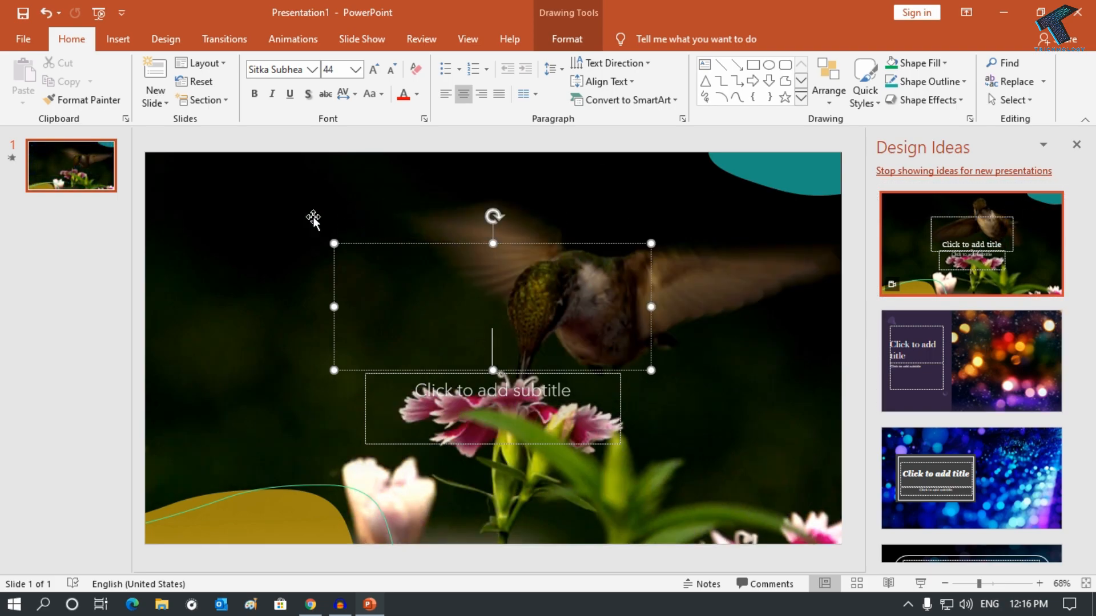
pyautogui.click(22, 40)
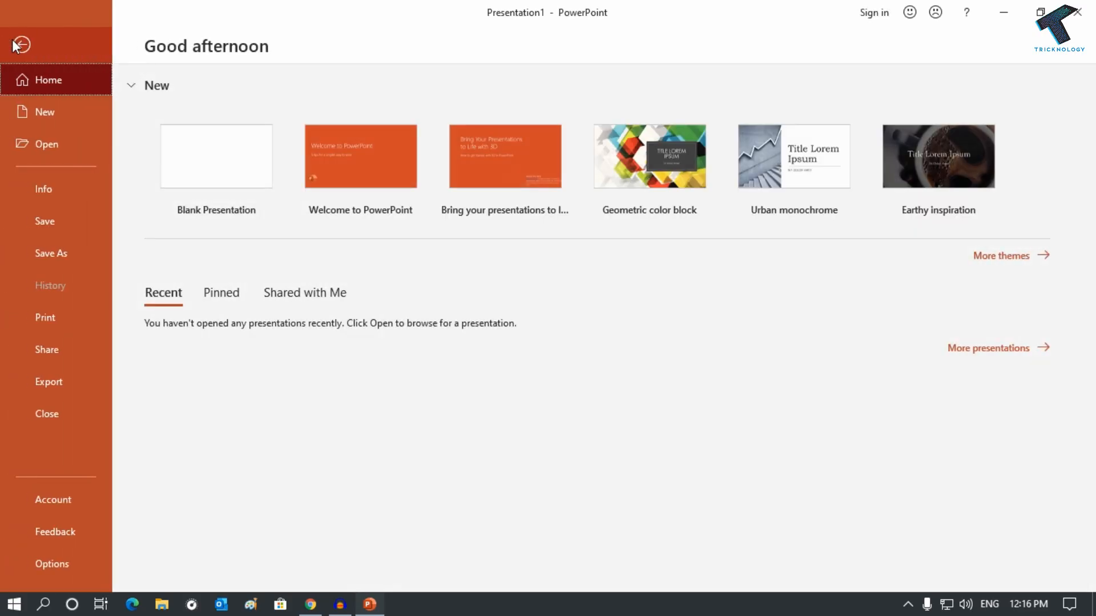
# Encrypt the presentation with a password via Info > Protect Presentation, confirming it twice.
pyautogui.click(43, 189)
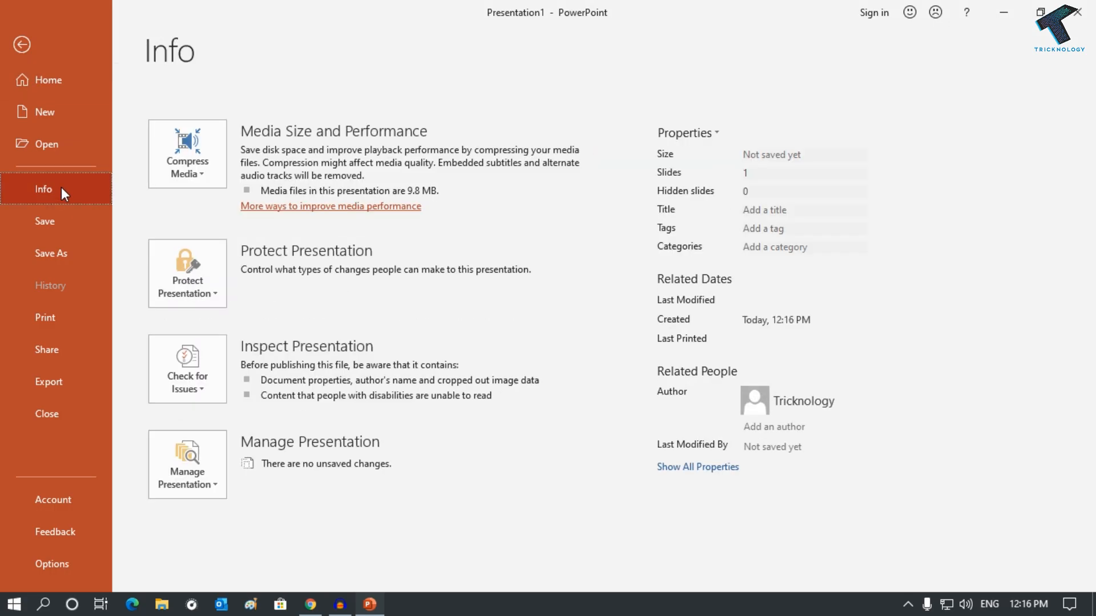
pyautogui.moveTo(206, 283)
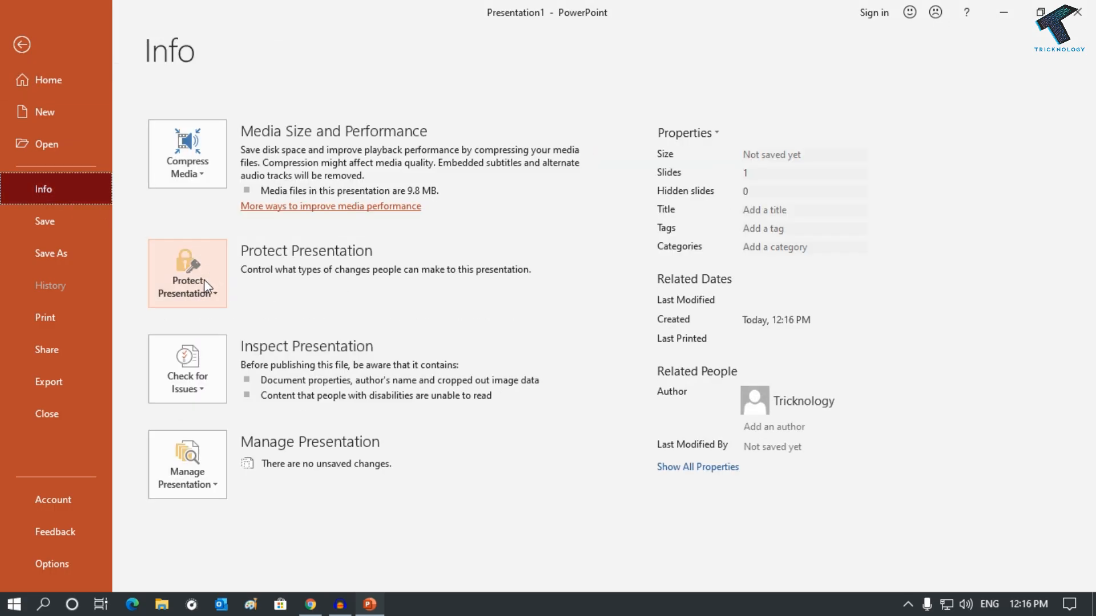
pyautogui.click(186, 273)
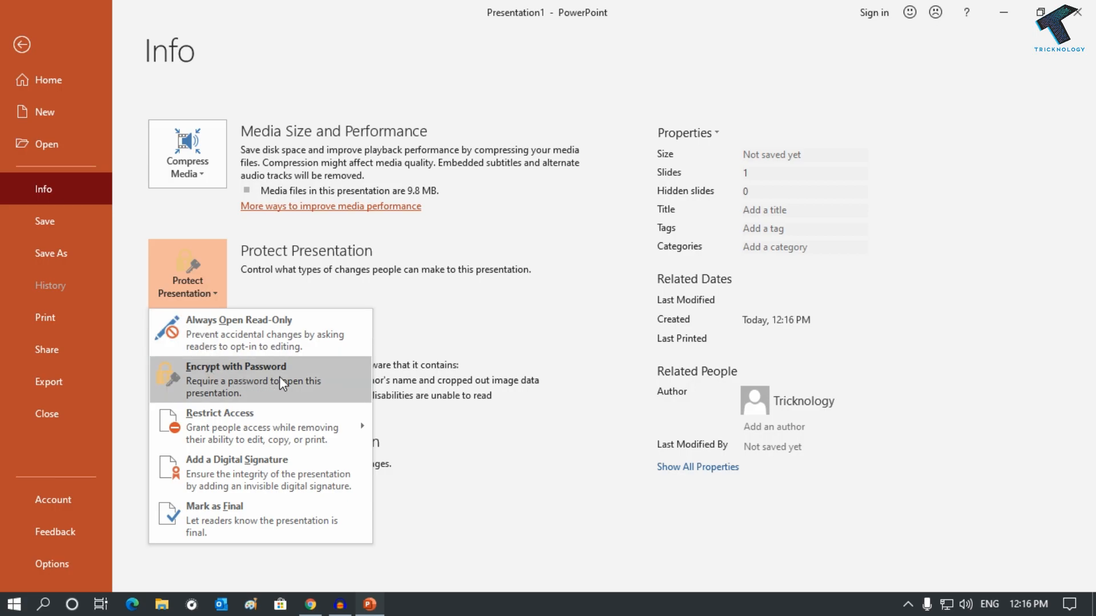
pyautogui.click(236, 366)
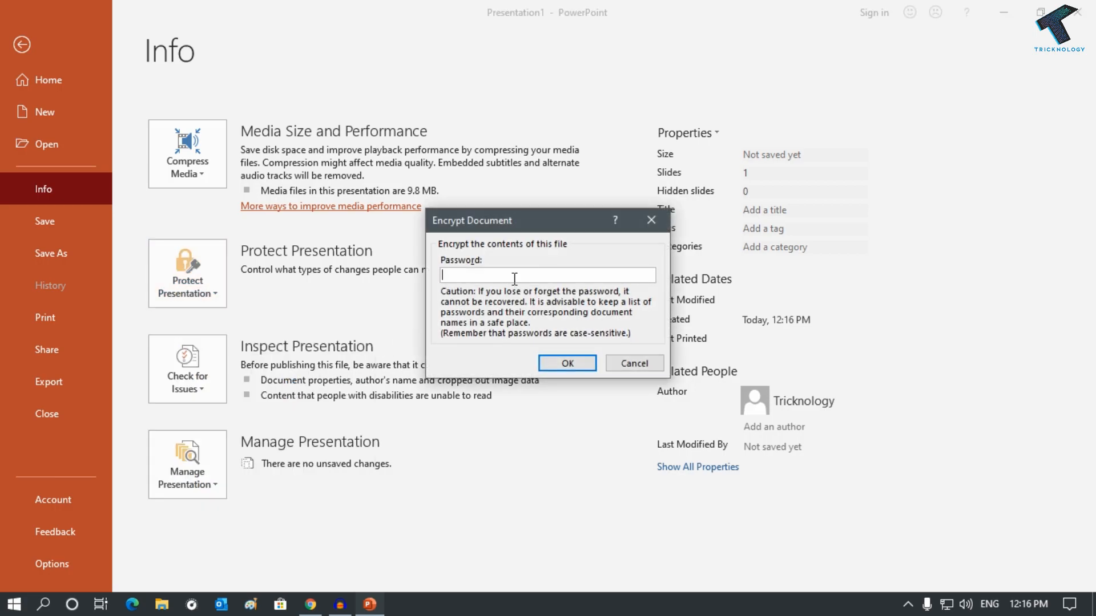
pyautogui.write('•')
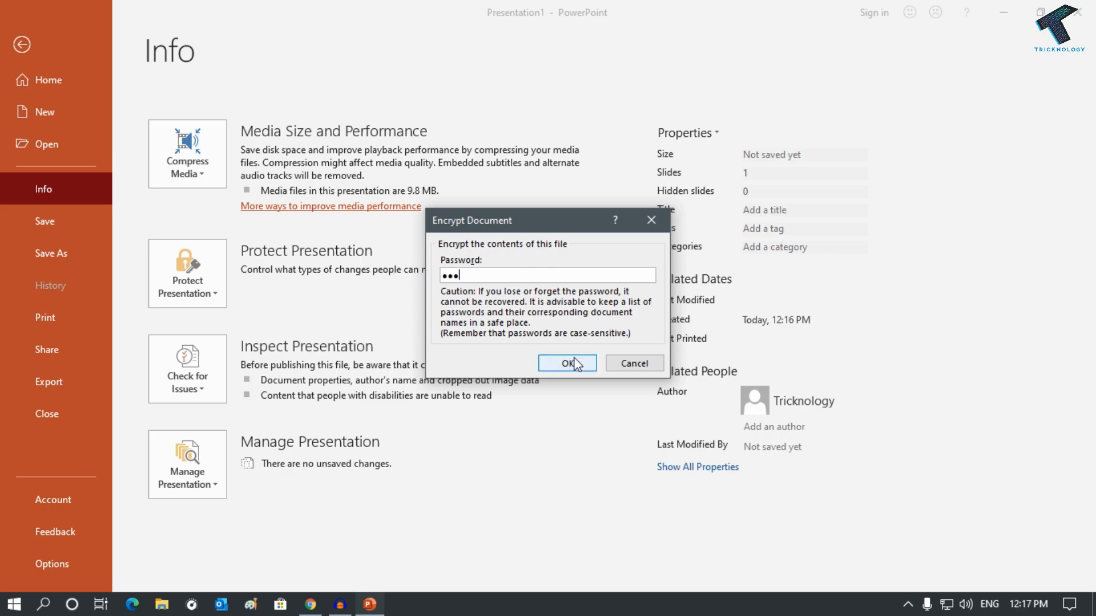
pyautogui.click(566, 363)
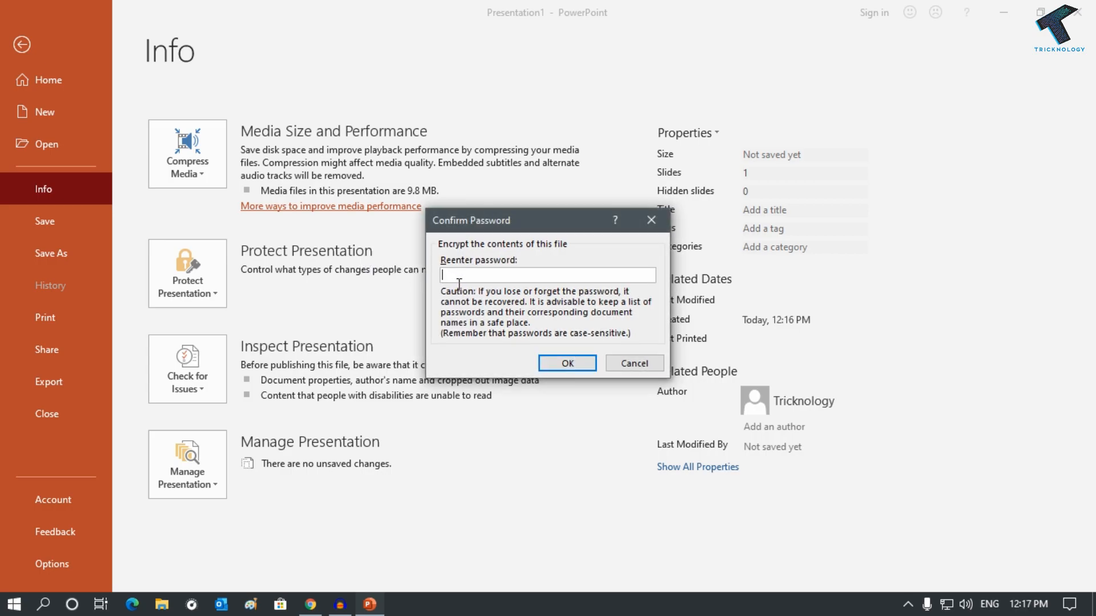
pyautogui.write('•••')
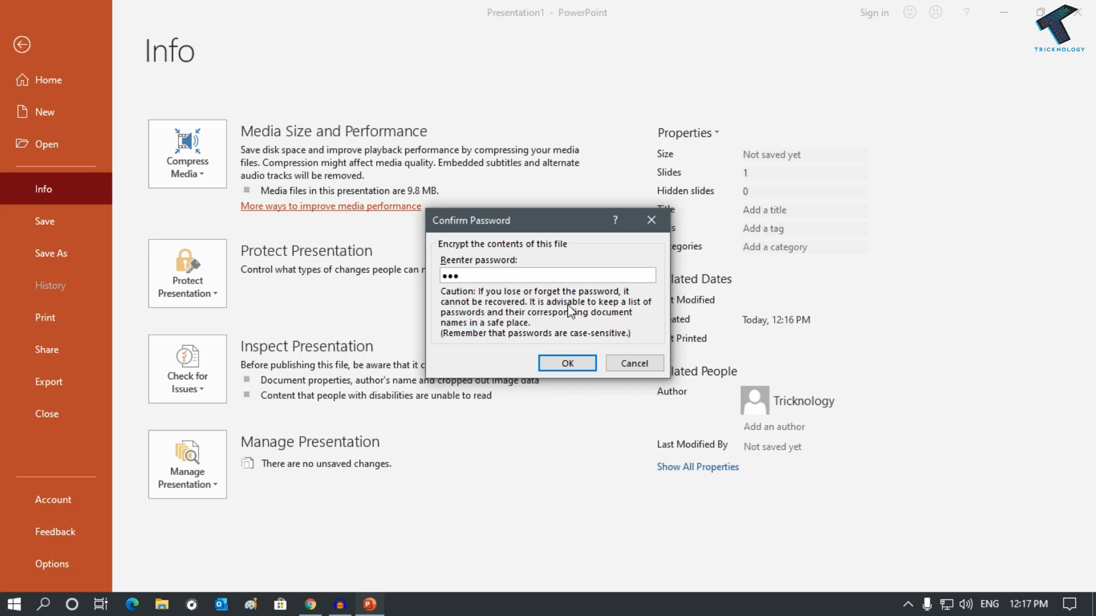
pyautogui.click(566, 363)
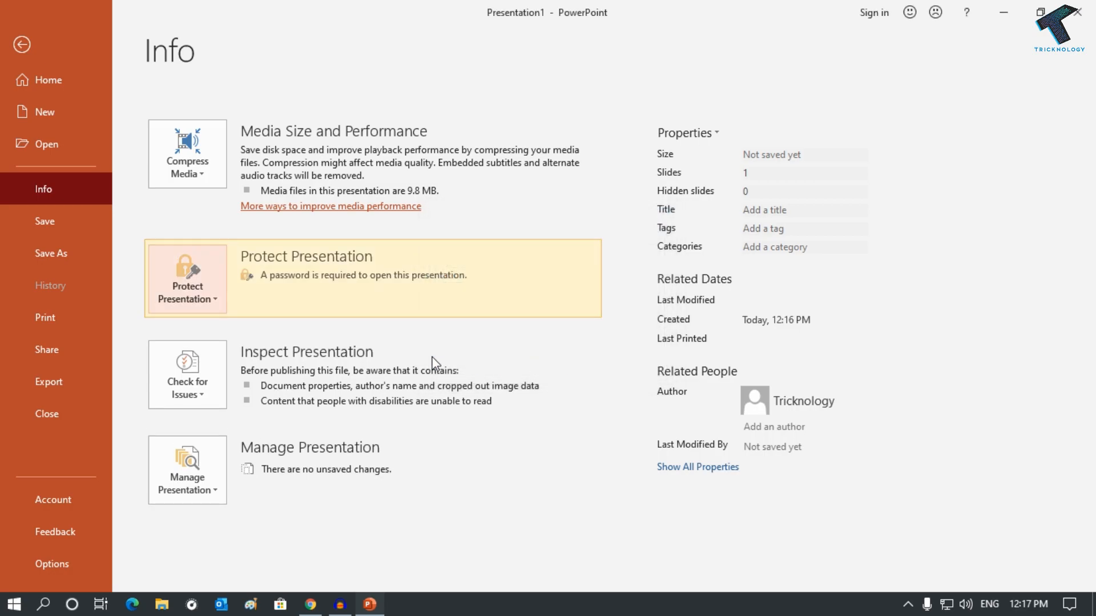
# Save the presentation as Presentation1.pptx in the Desktop folder via Save As > This PC.
pyautogui.click(51, 252)
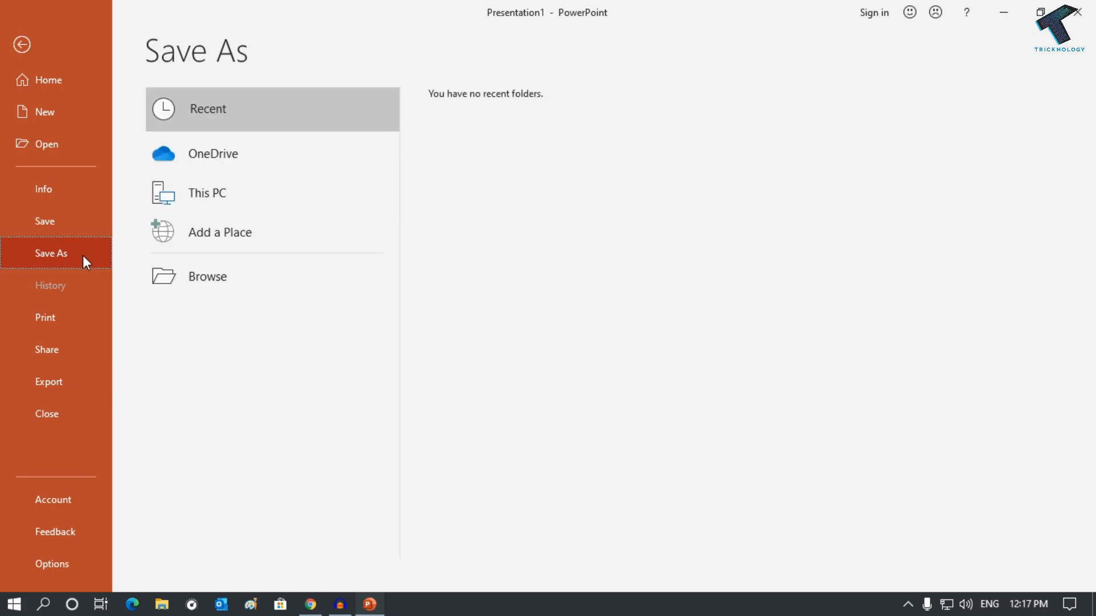
pyautogui.click(206, 193)
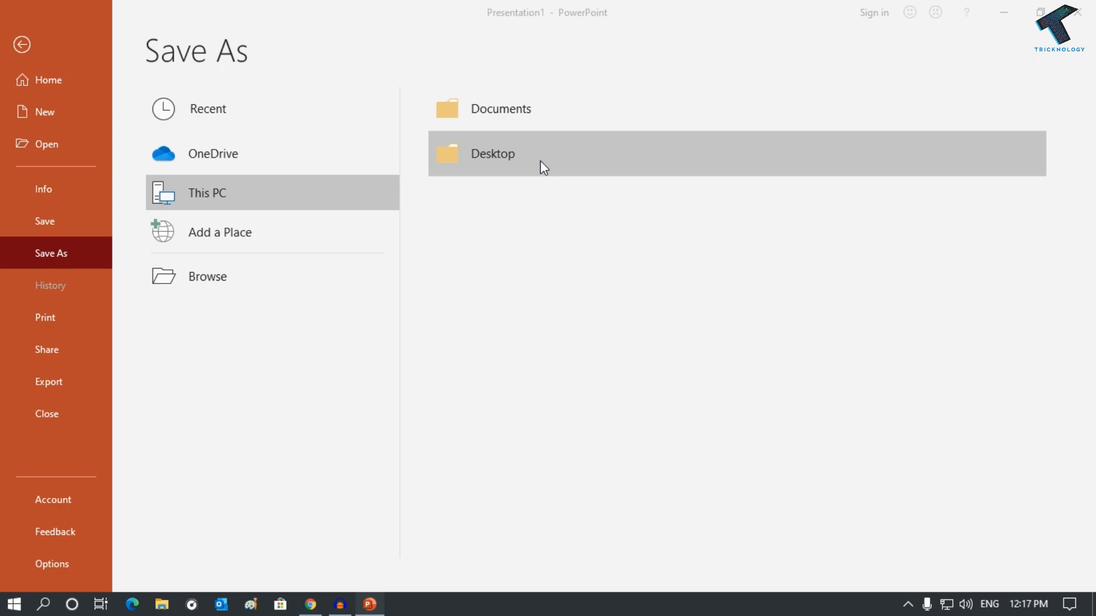
pyautogui.doubleClick(492, 153)
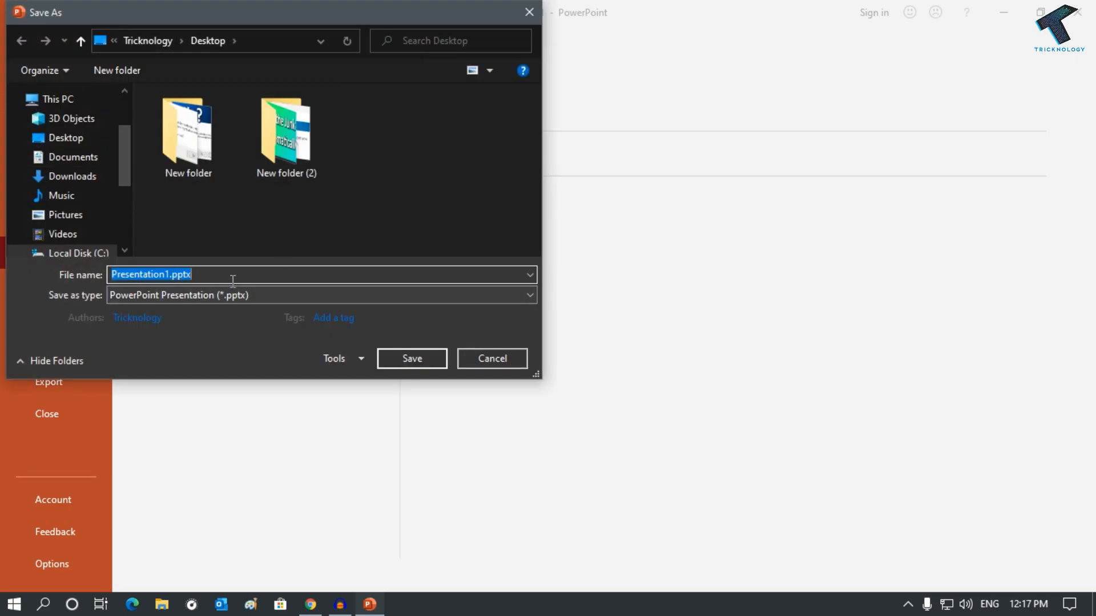
pyautogui.click(491, 358)
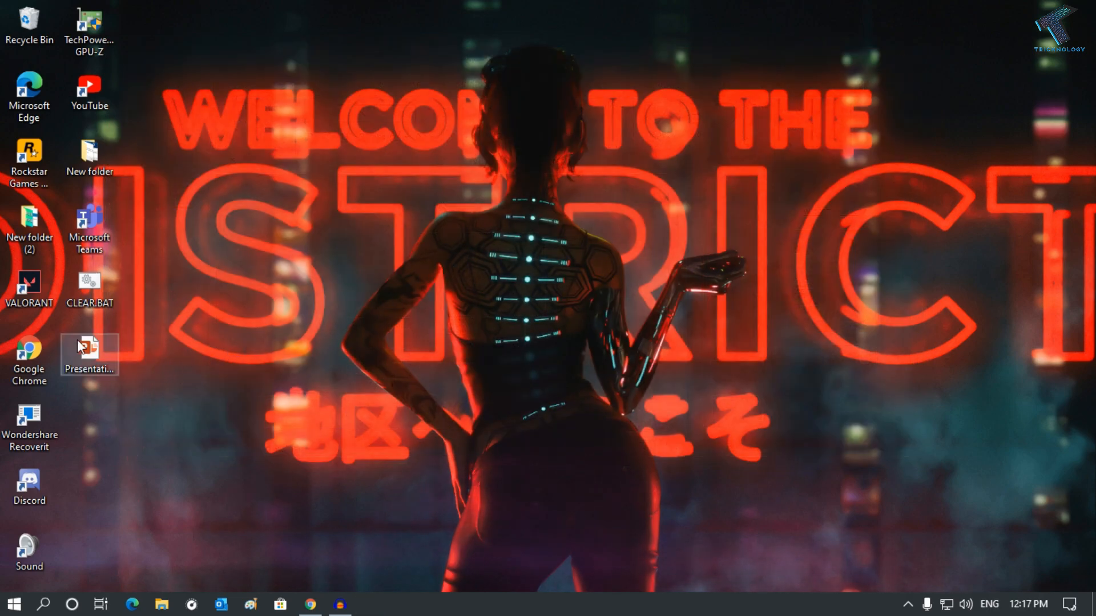
# Open Presentation1.pptx from the desktop and enter its password in the Password dialog.
pyautogui.doubleClick(89, 348)
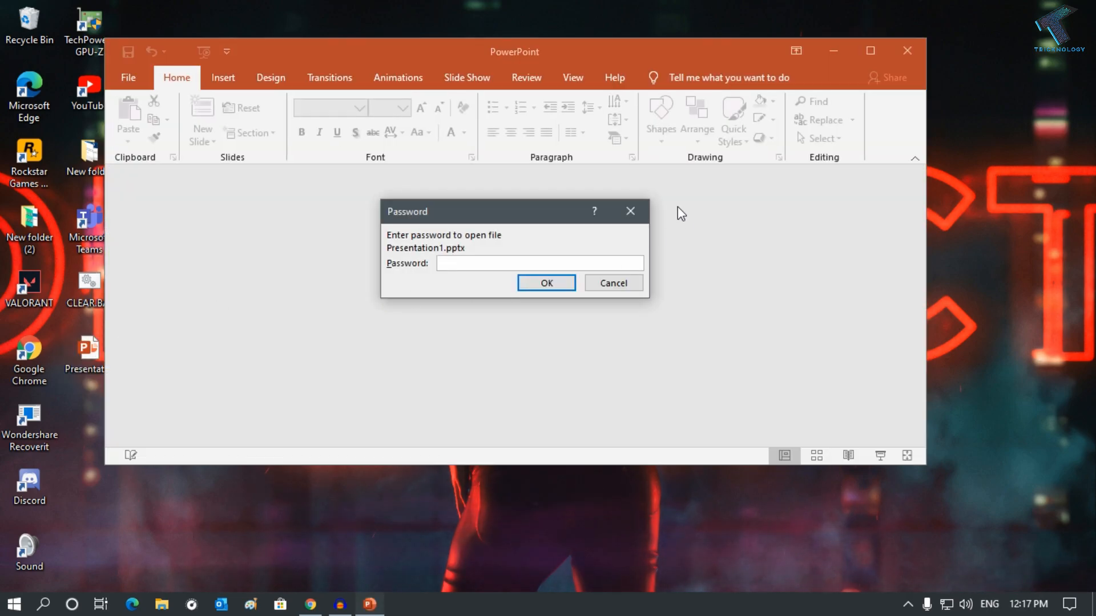
pyautogui.click(538, 263)
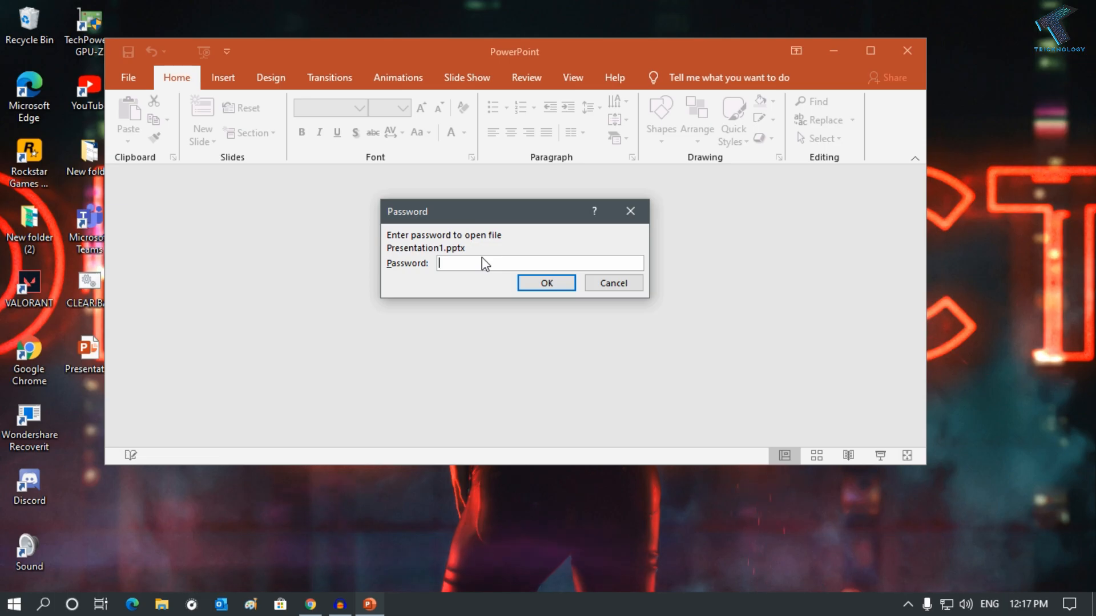
pyautogui.write('**')
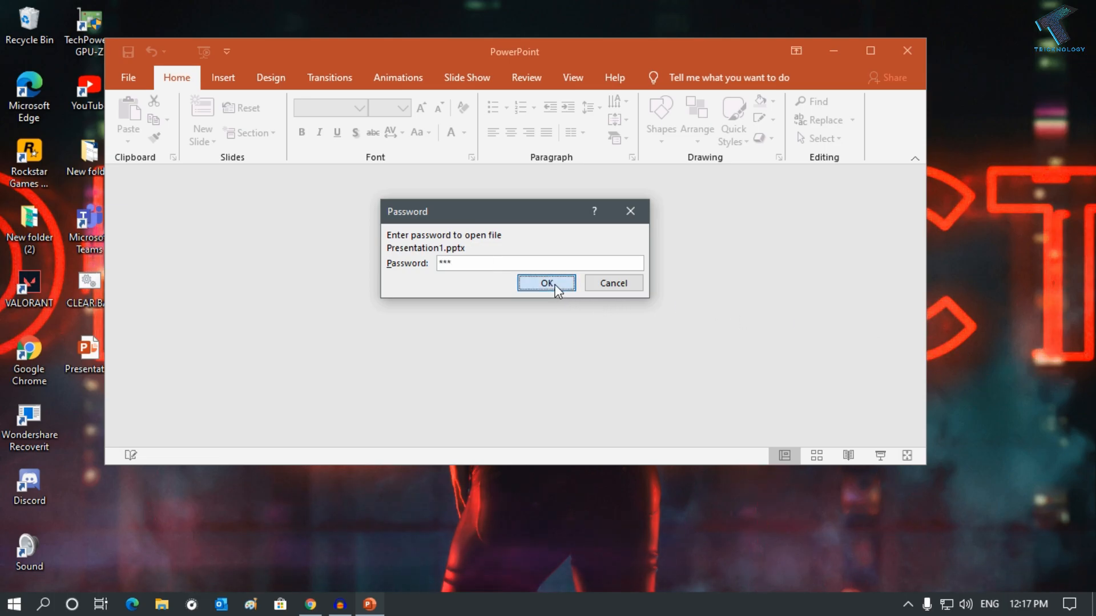
pyautogui.click(547, 283)
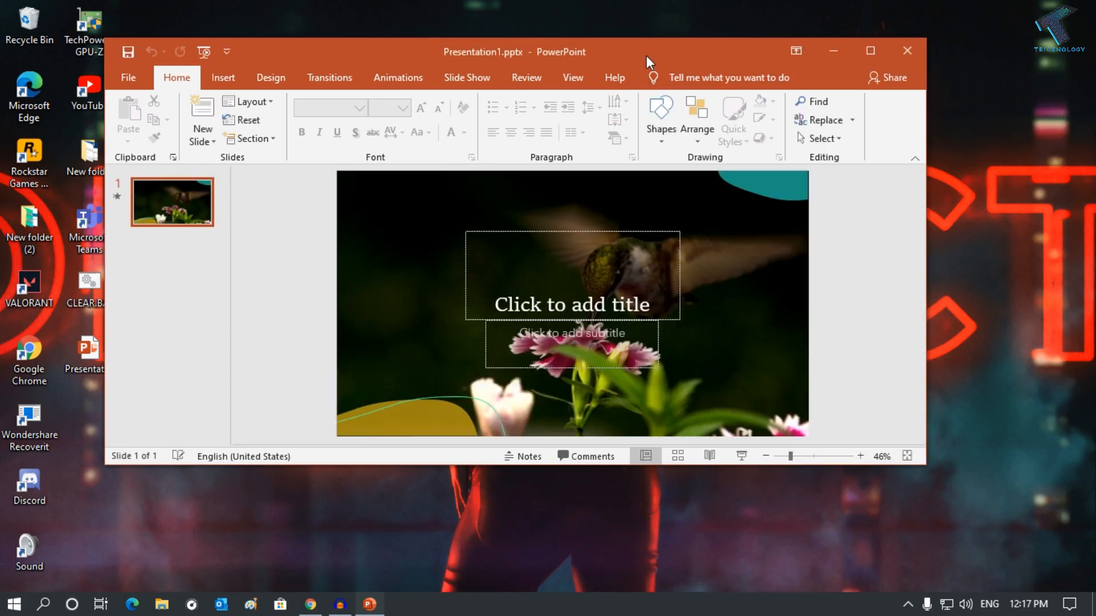